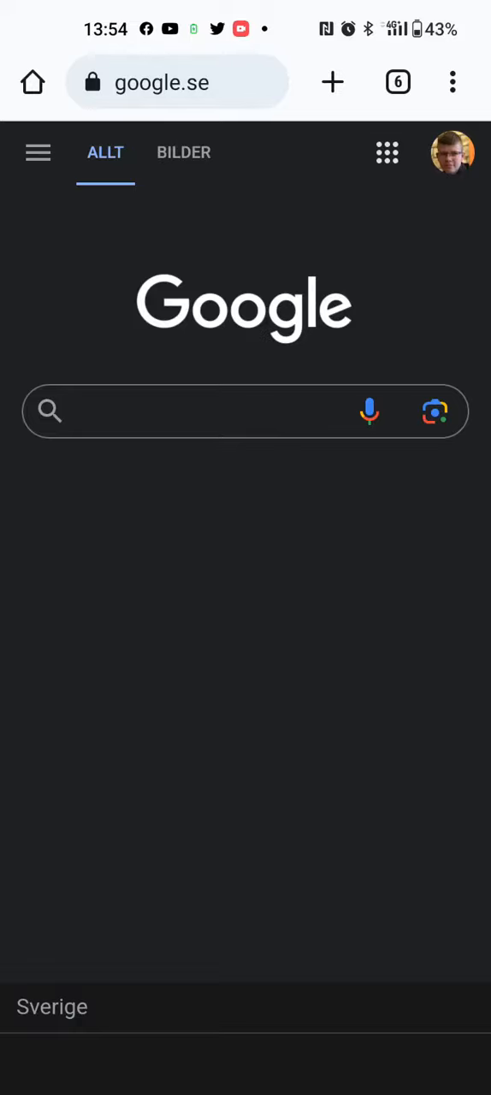
In Sökinställningar, choose Japan as results region and 日本語 as Google's language, then save
scroll(down, 3)
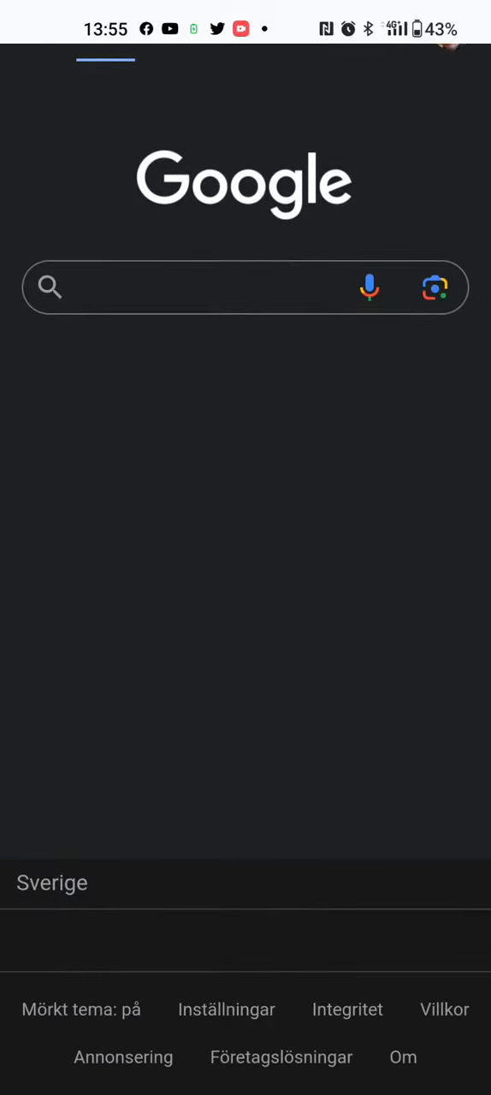
click(226, 1009)
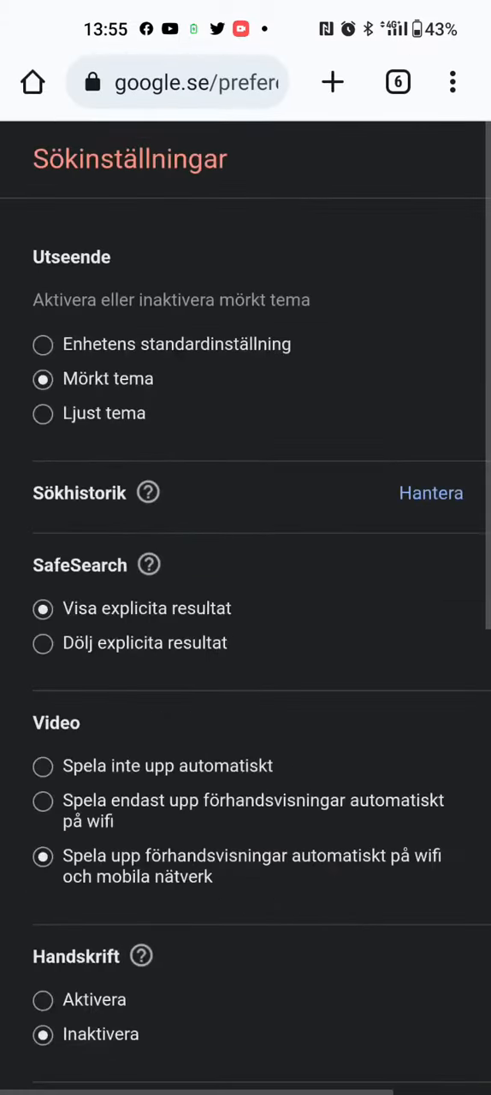
scroll(down, 3)
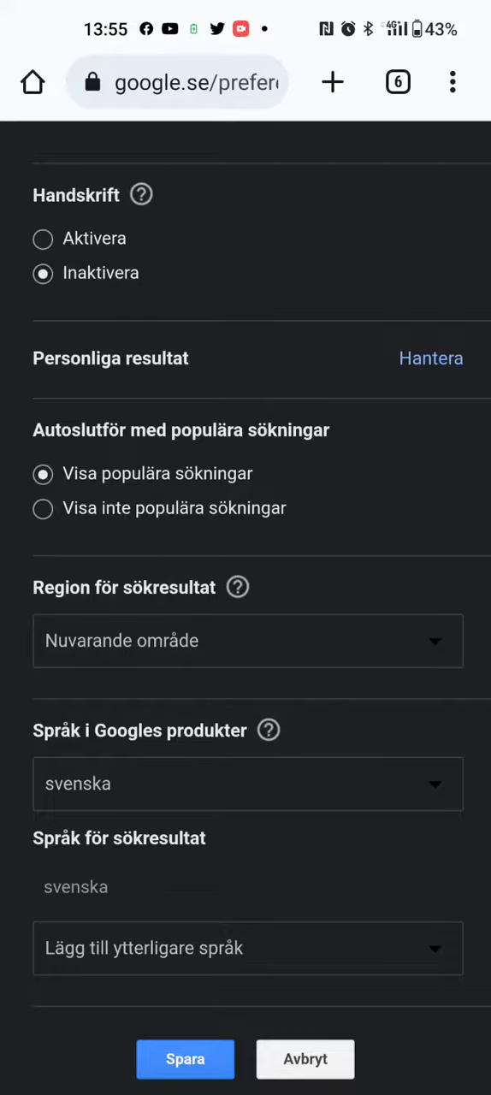
click(246, 639)
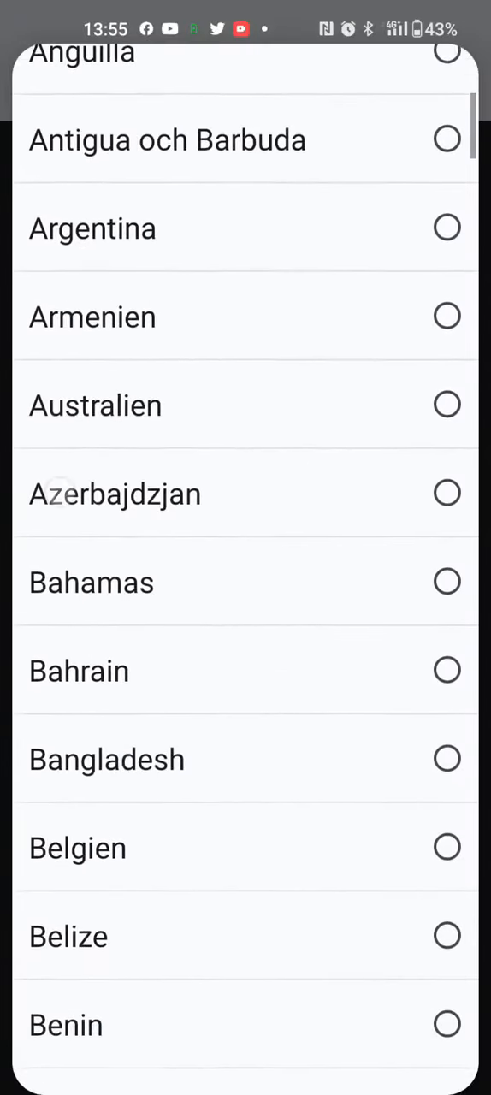
scroll(down, 3)
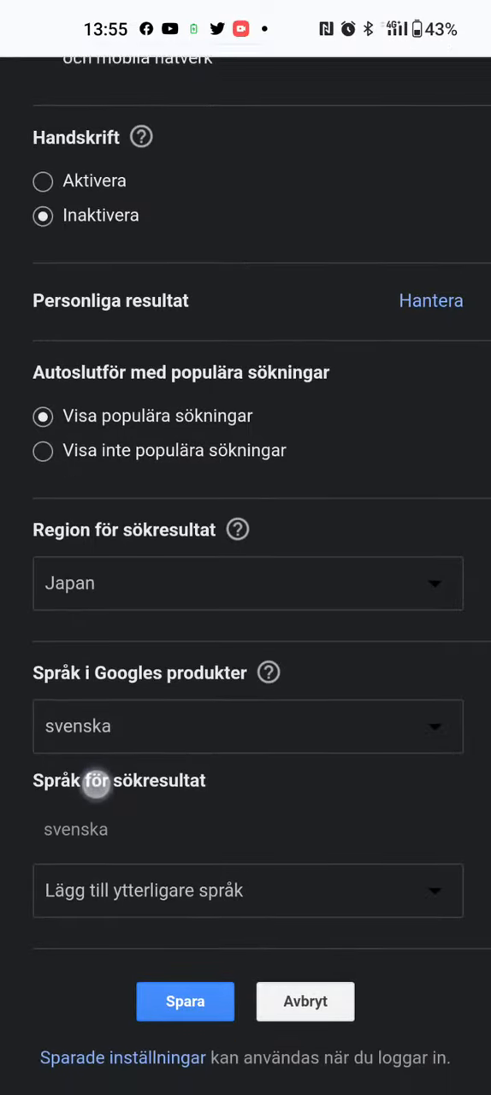
click(247, 889)
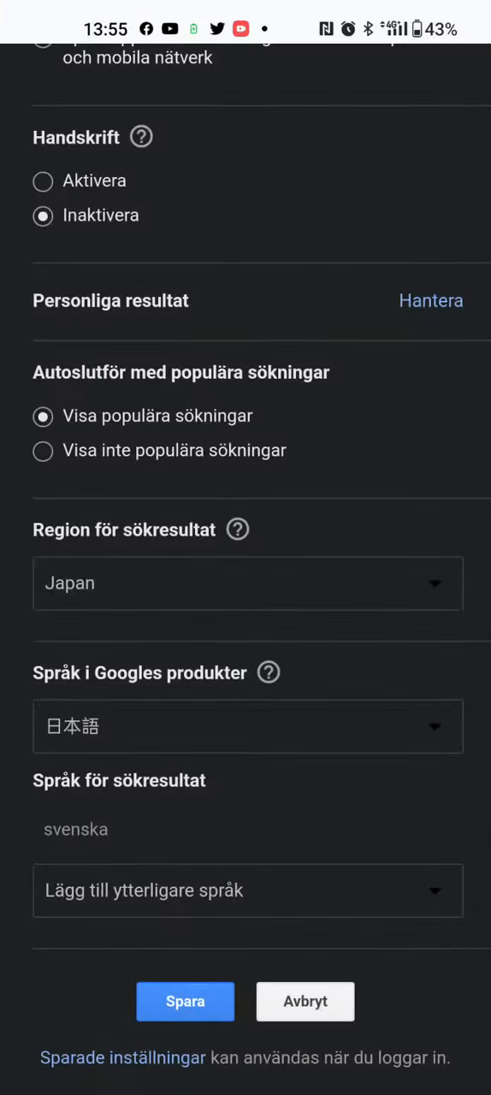
click(185, 1001)
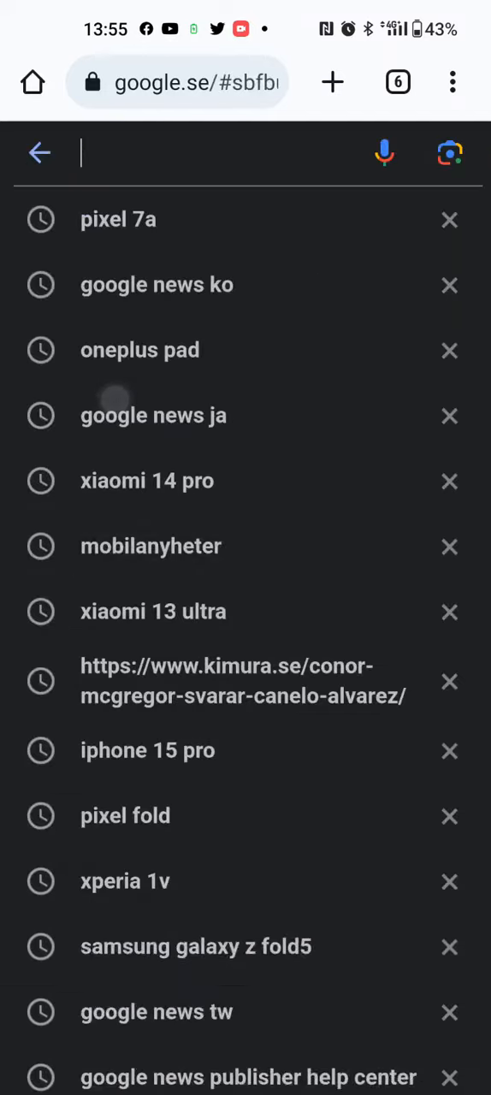
Search for 'Xperia 1V' and scroll through the Japanese ニュース articles about it
text(Xperia 1V)
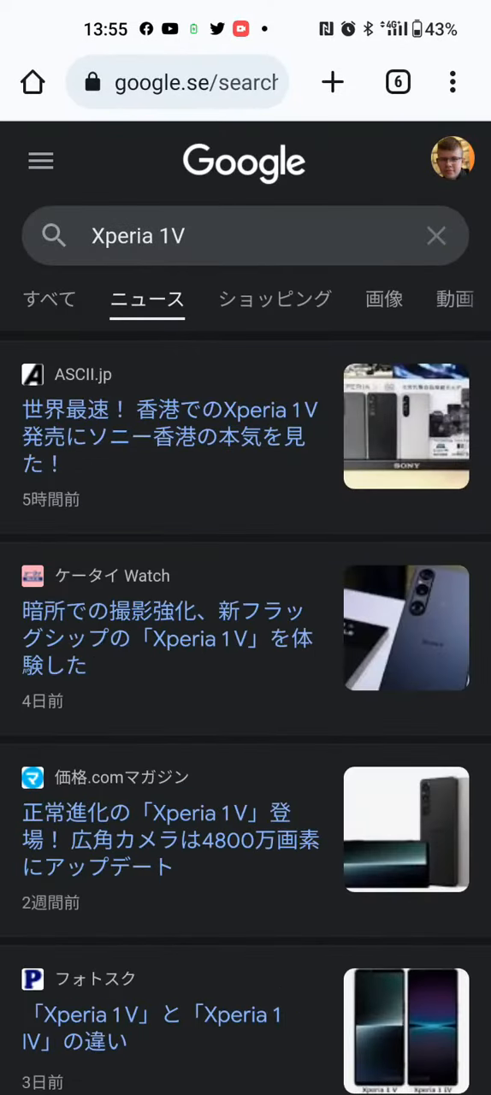
scroll(down, 3)
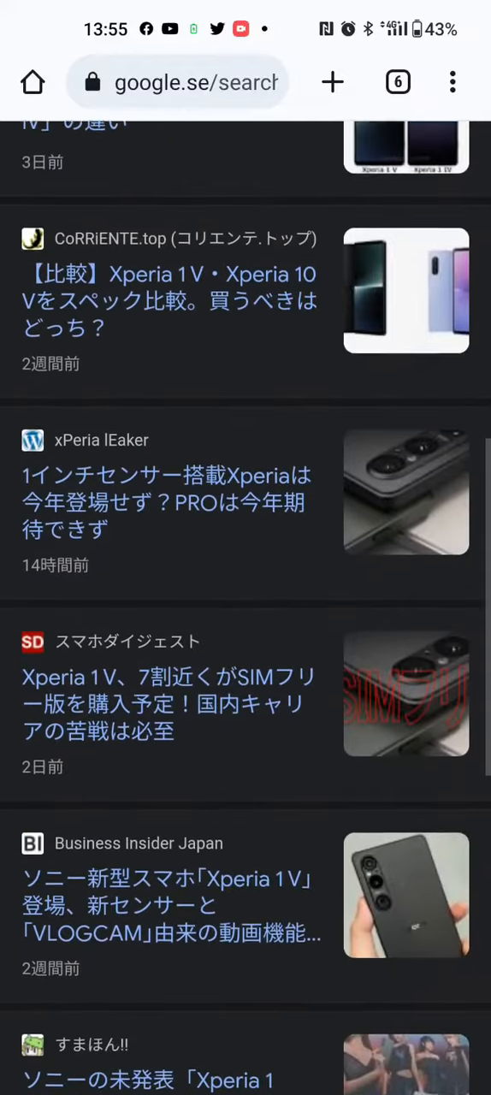
scroll(down, 3)
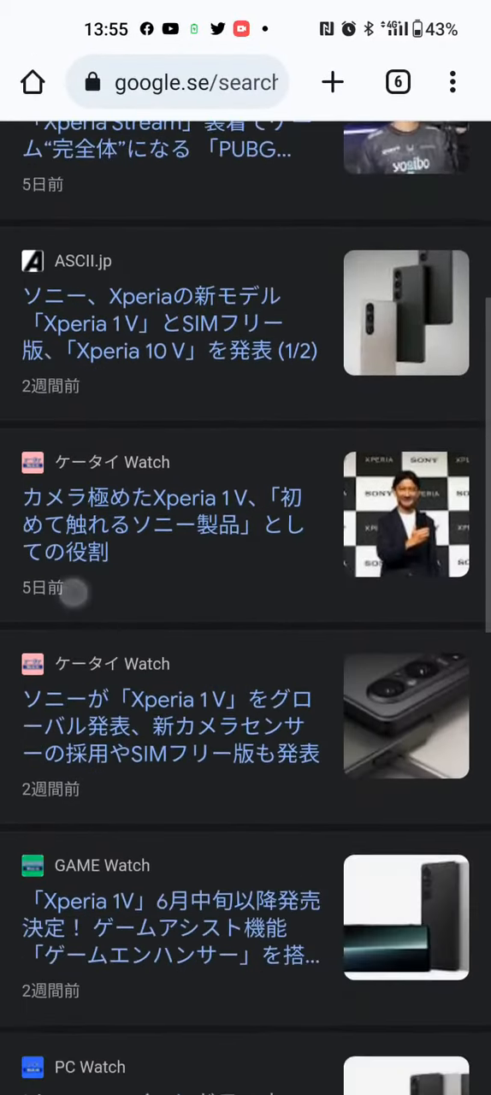
scroll(down, 3)
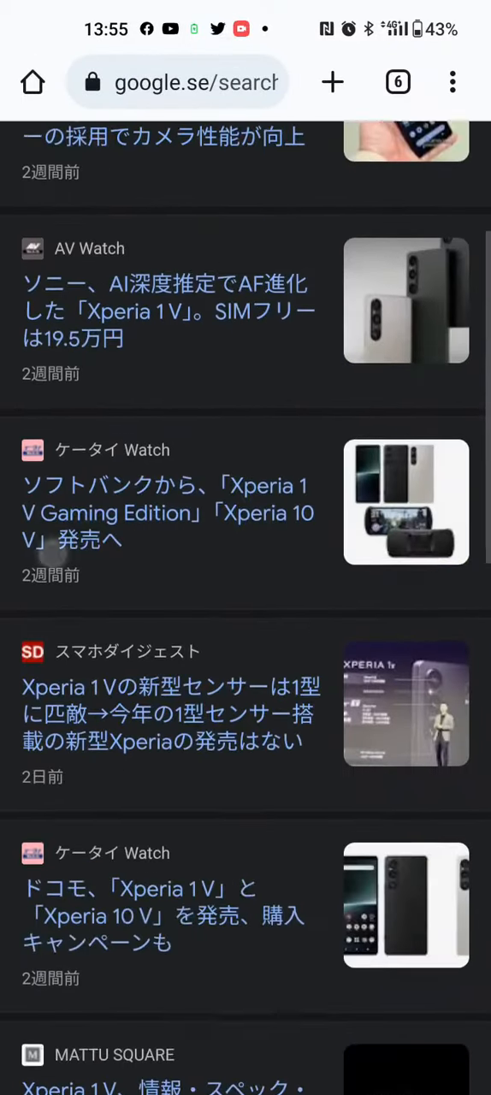
scroll(down, 3)
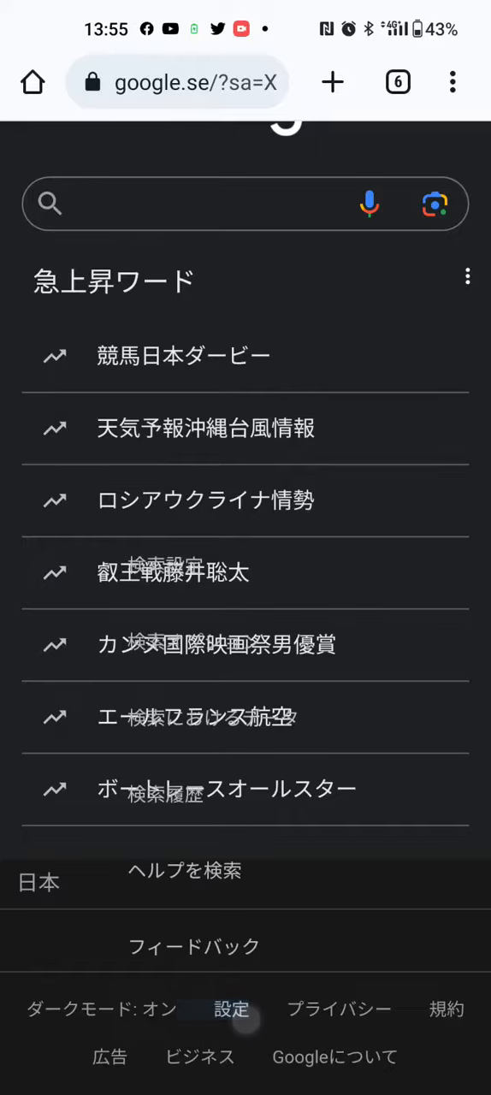
Save the search settings to restore the Swedish home page, then bring up Inställningar
click(229, 1008)
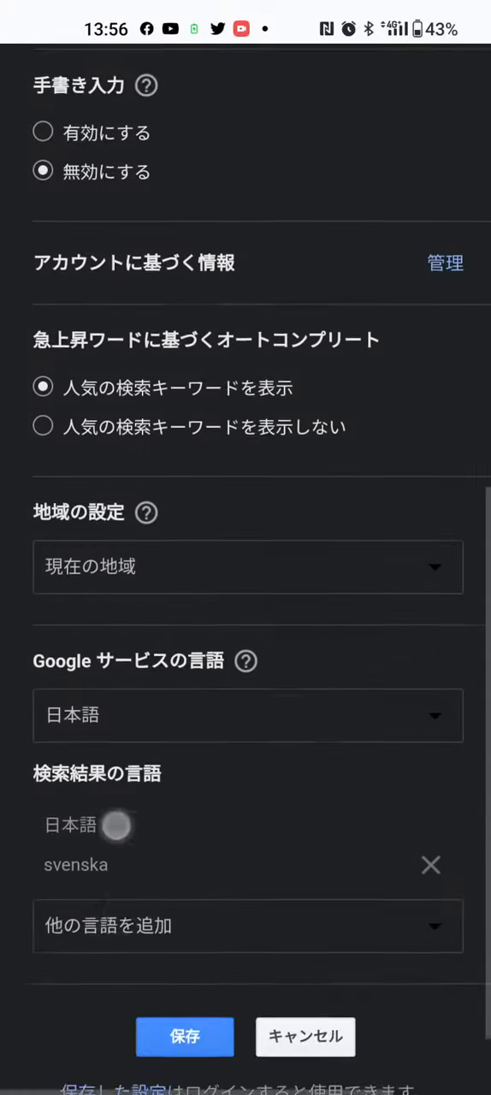
click(184, 1036)
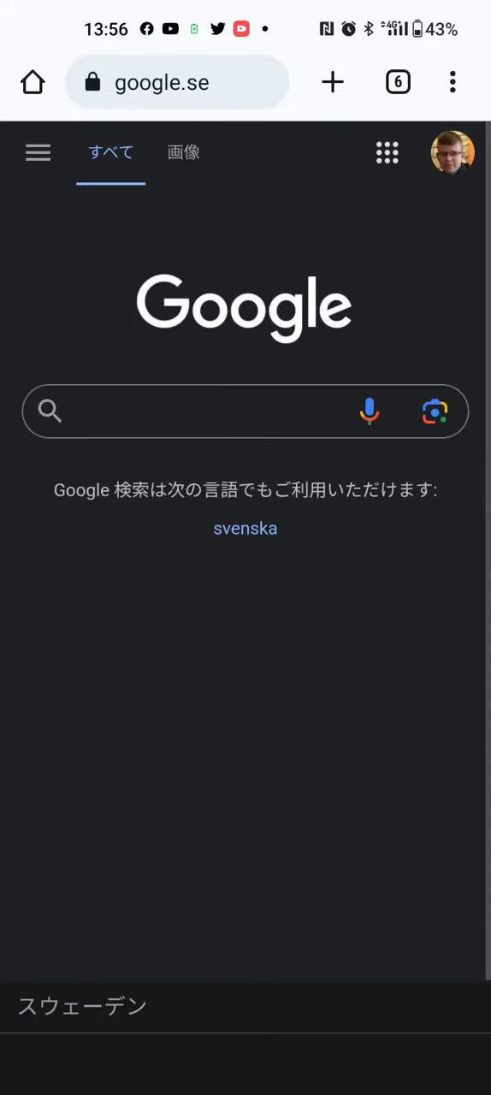
click(244, 529)
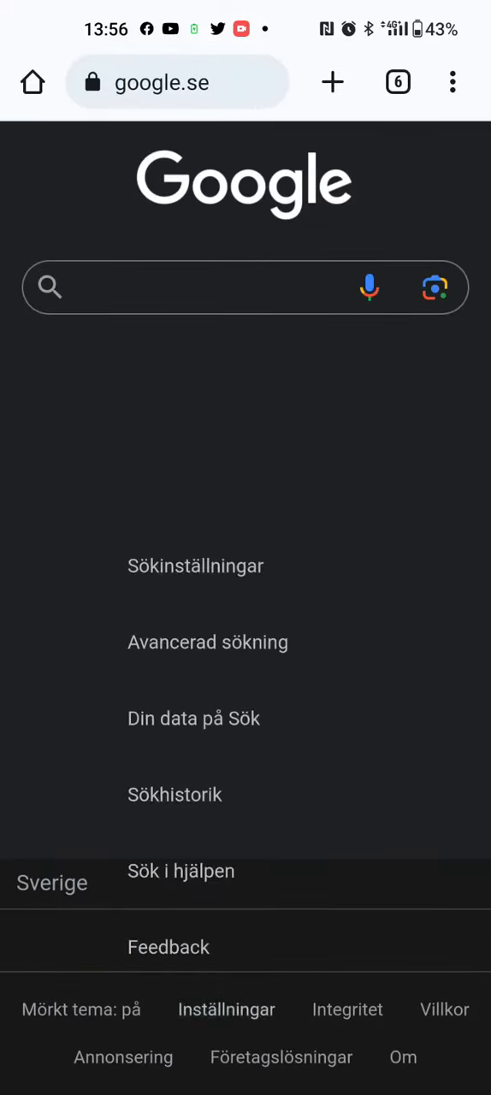
In Sökinställningar, choose Tjeckien as the search results region
click(195, 564)
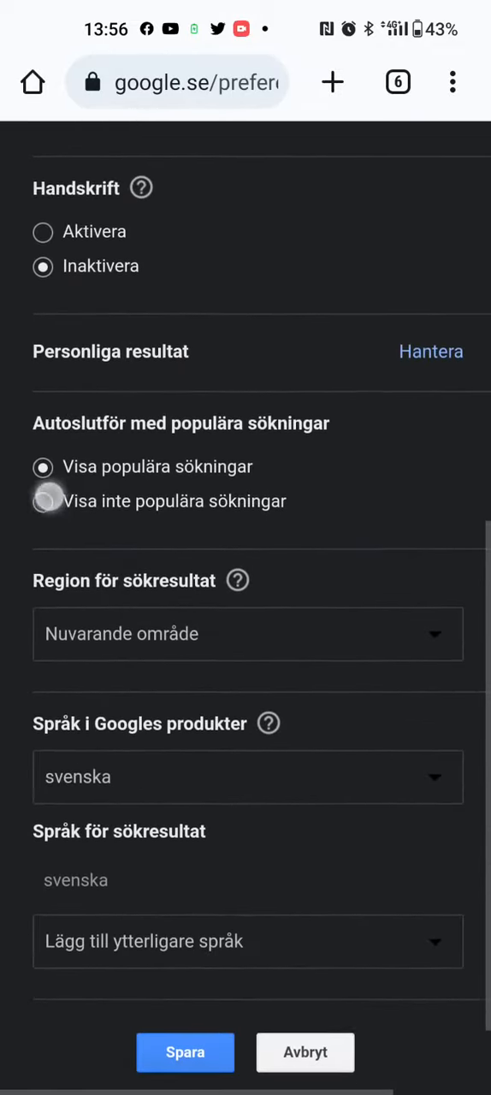
click(246, 633)
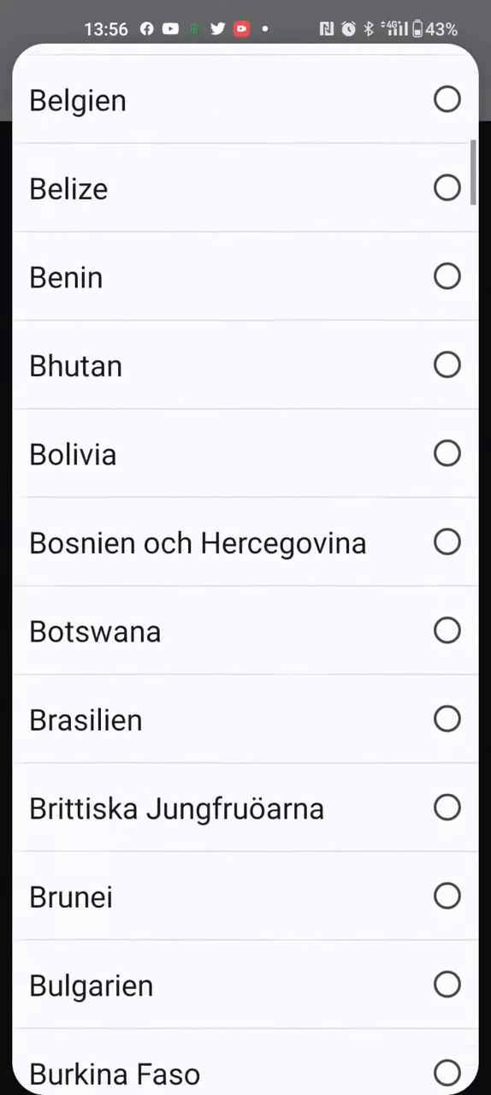
scroll(down, 3)
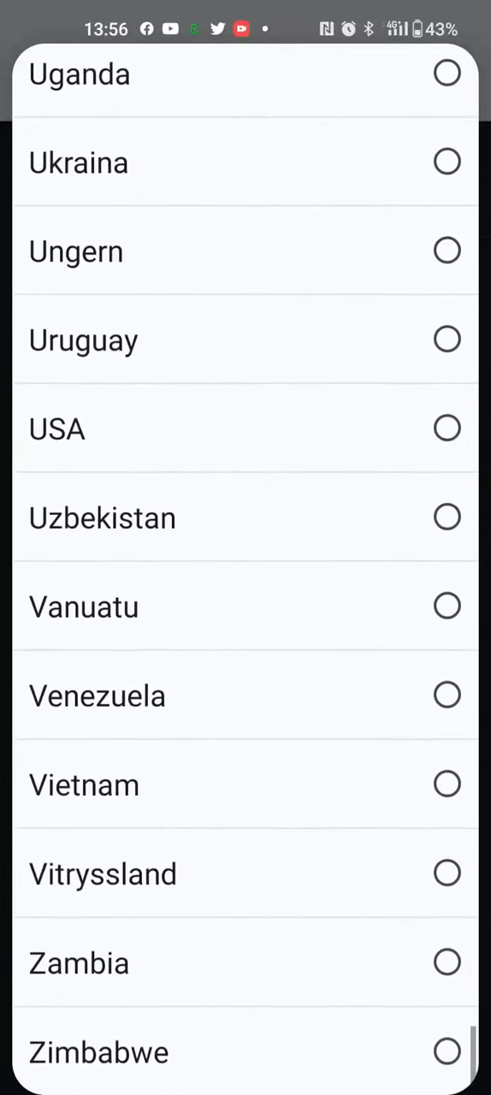
scroll(down, 3)
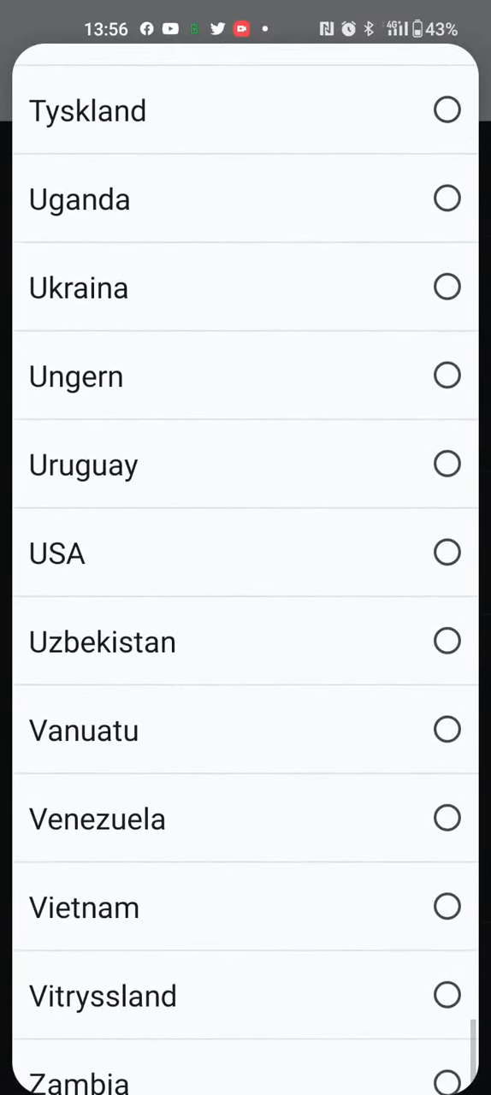
scroll(down, 3)
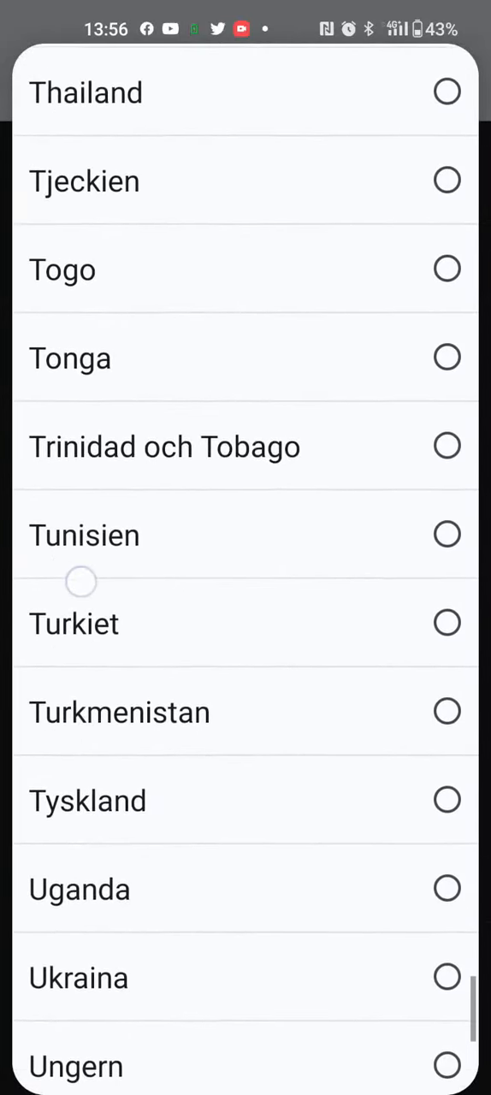
click(83, 181)
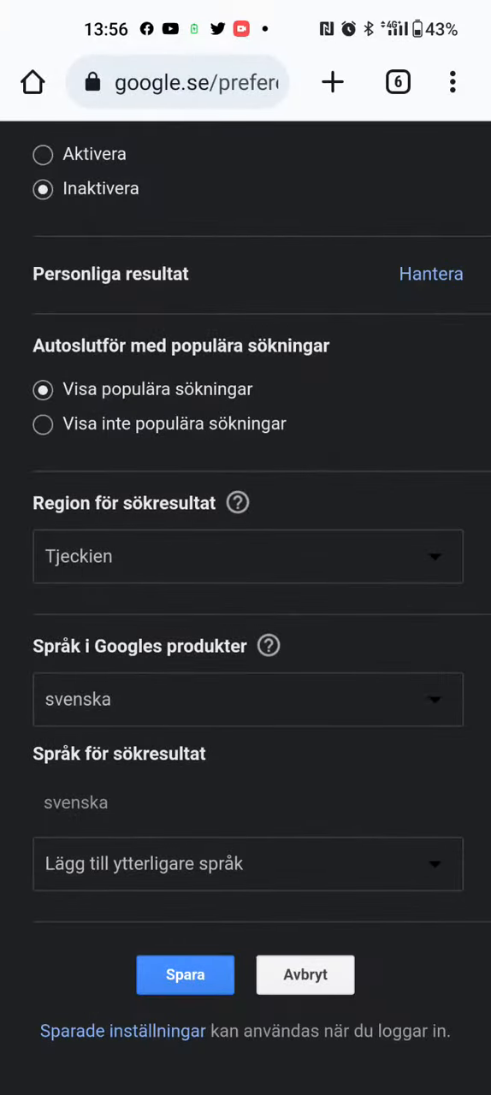
Choose 日本語 as Google's language, save and dismiss the confirmation
click(92, 697)
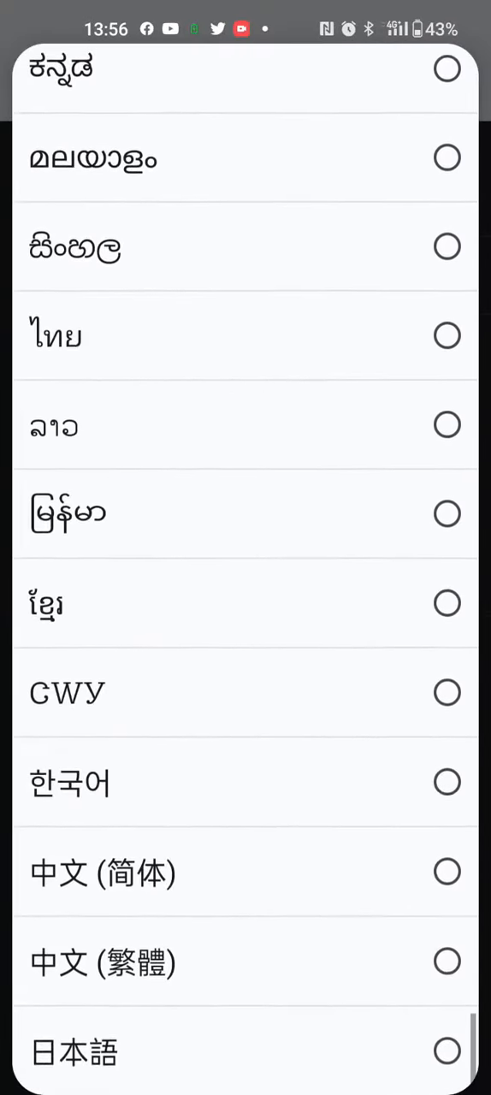
click(185, 975)
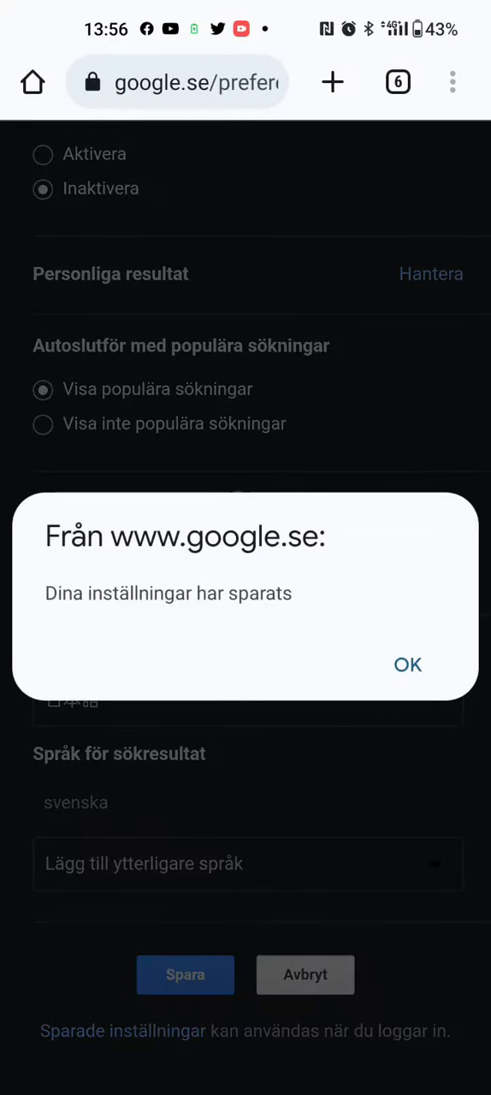
click(407, 663)
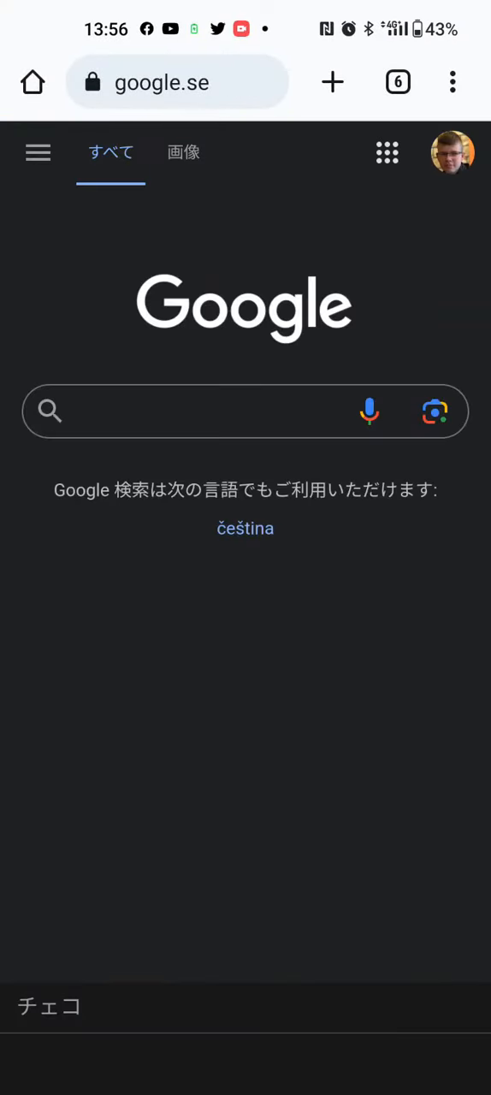
Rerun 'xperia 1v' from search history and scroll to the bottom of the Japanese News results
click(205, 411)
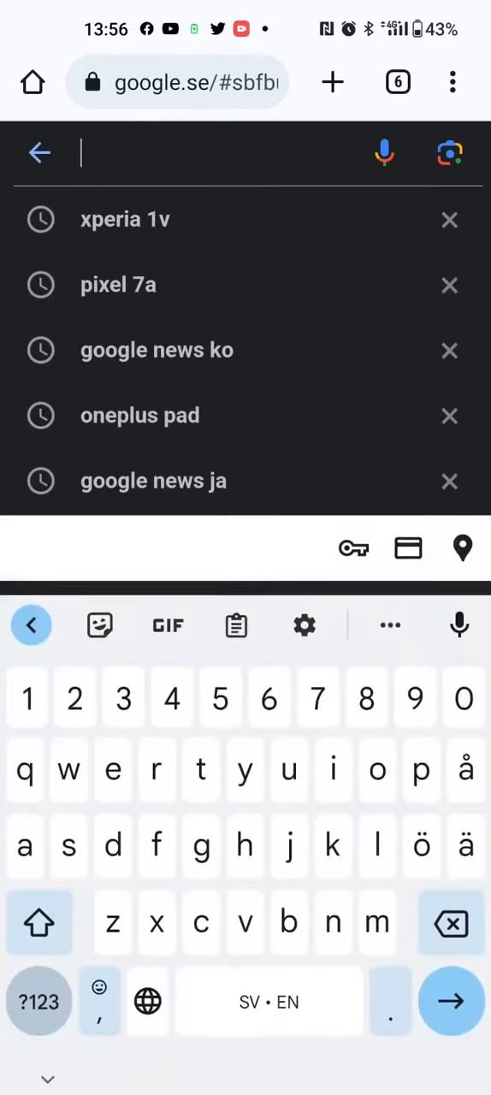
click(125, 219)
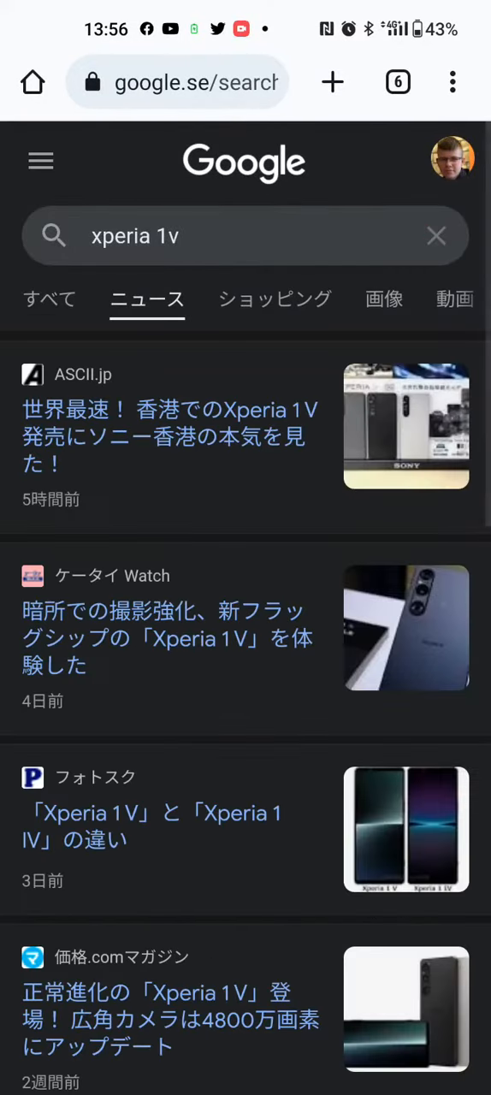
scroll(down, 3)
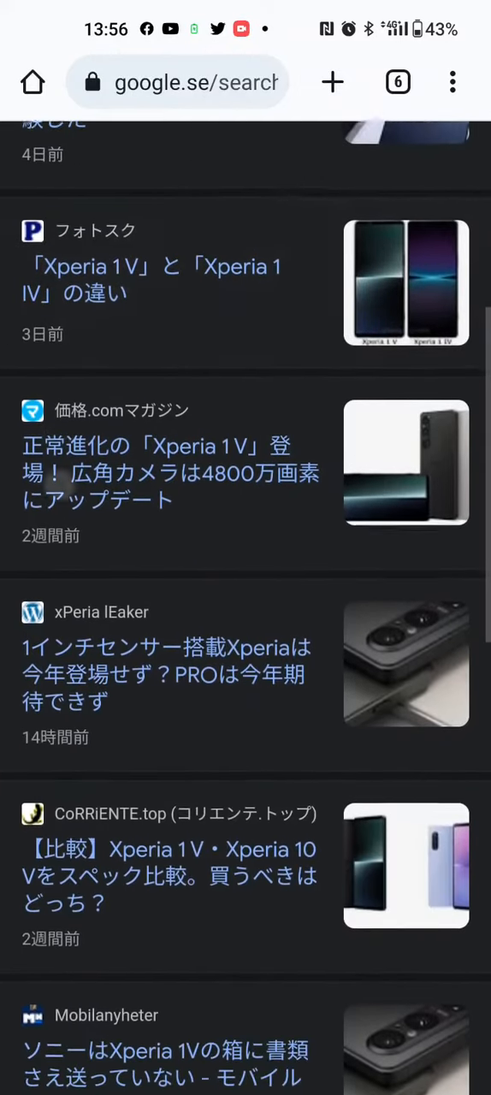
scroll(down, 3)
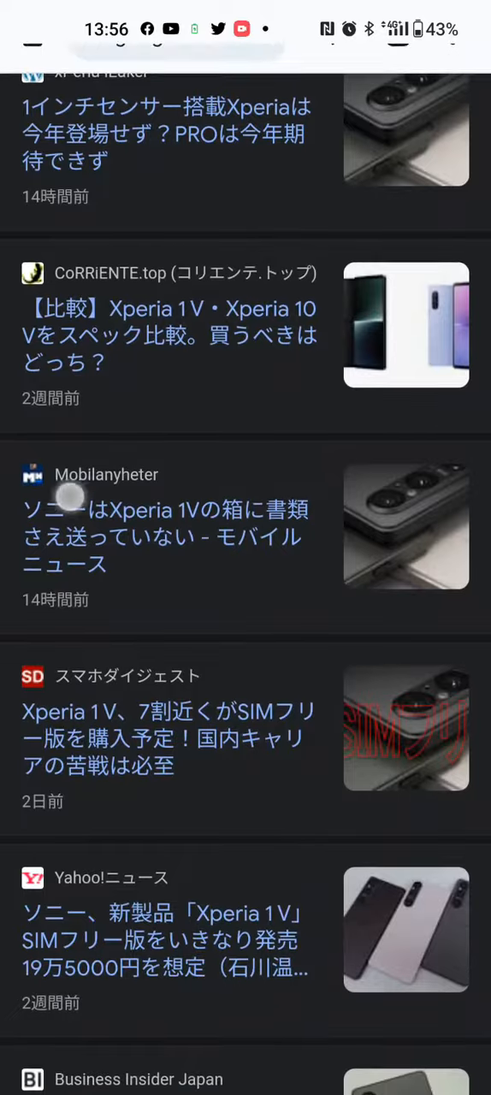
scroll(down, 3)
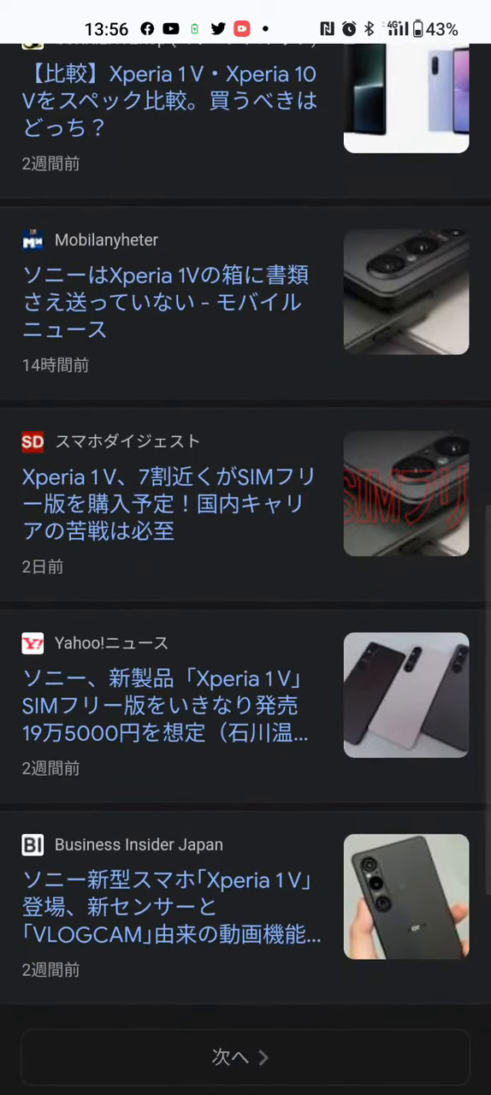
scroll(down, 3)
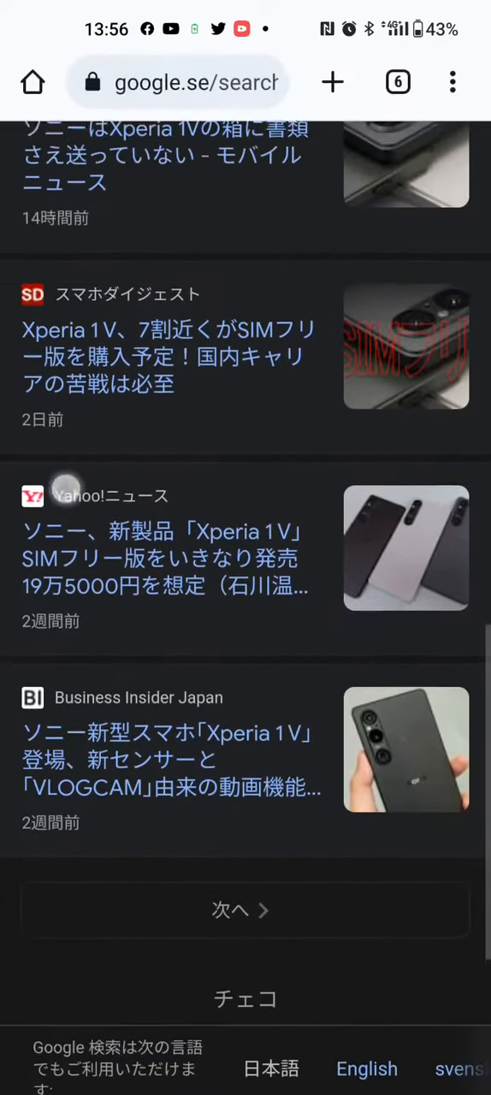